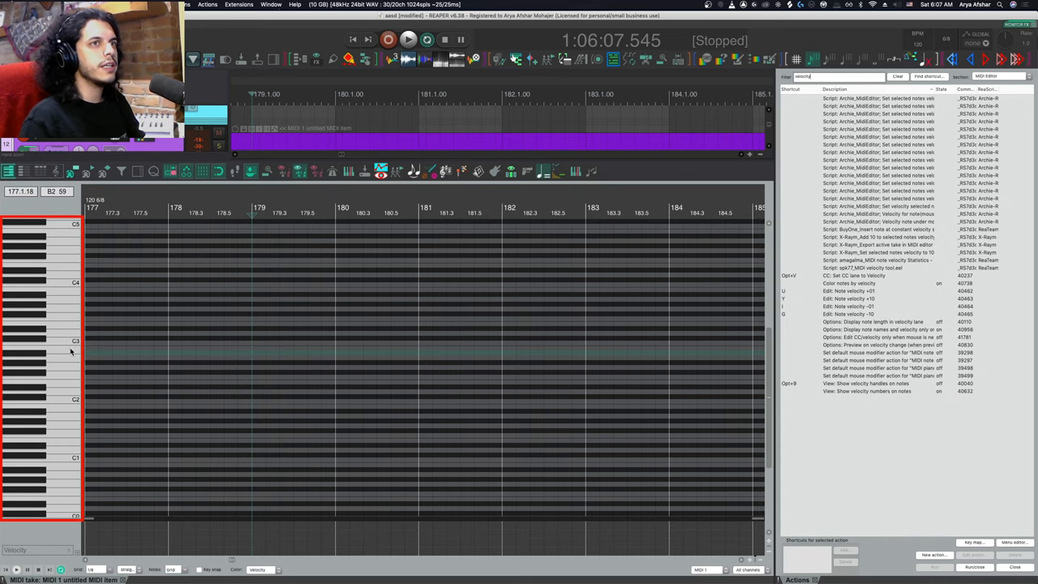
mouse_move(34, 349)
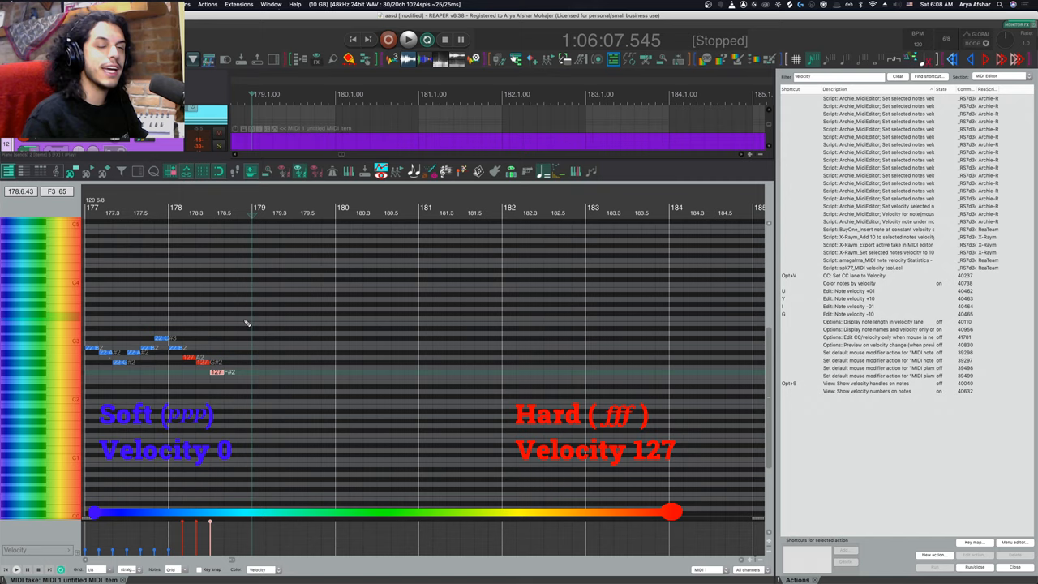
Bring up the Sitala drum MIDI take in the editor with named kick, hi-hat and cymbal rows.
drag(247, 322, 170, 381)
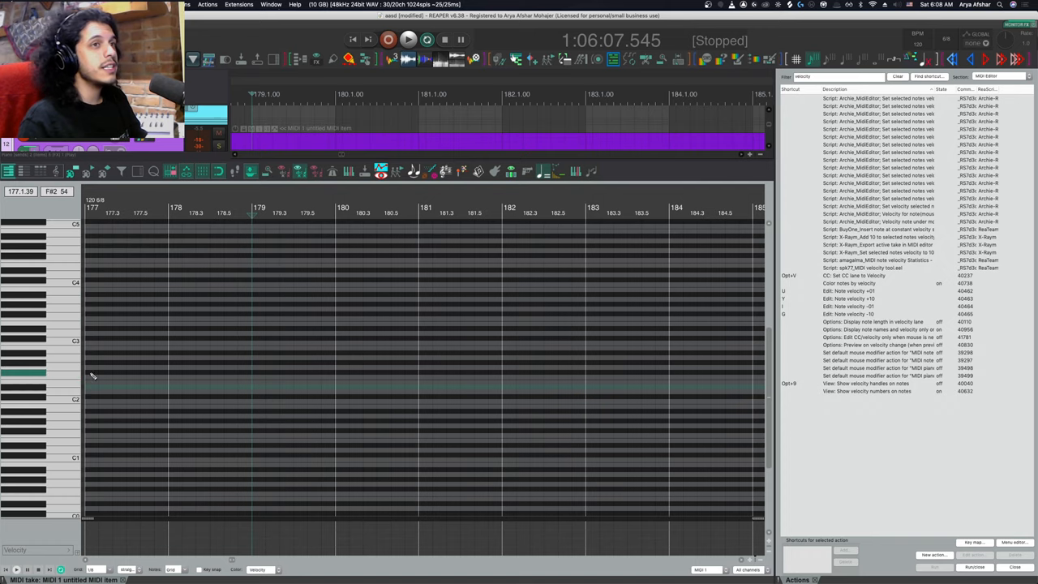
click(90, 366)
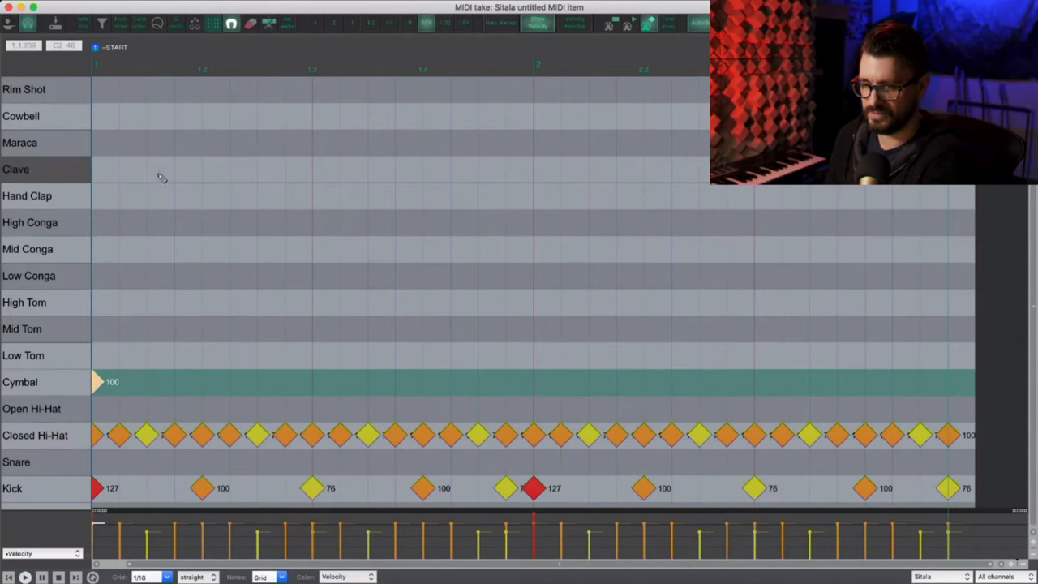
Pencil in a row of soft clave hits at velocity 34 along the pattern.
click(146, 171)
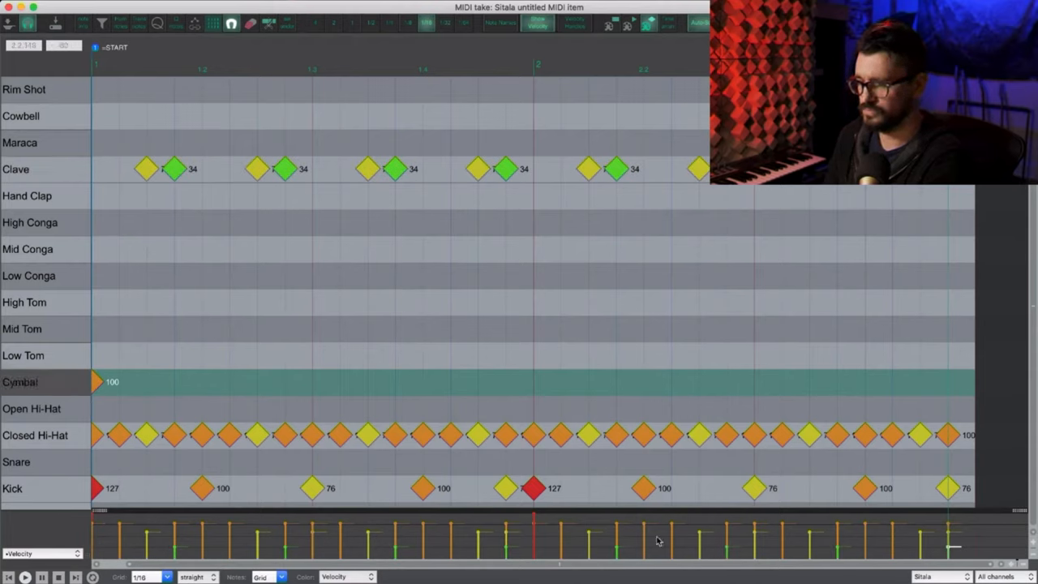
click(202, 462)
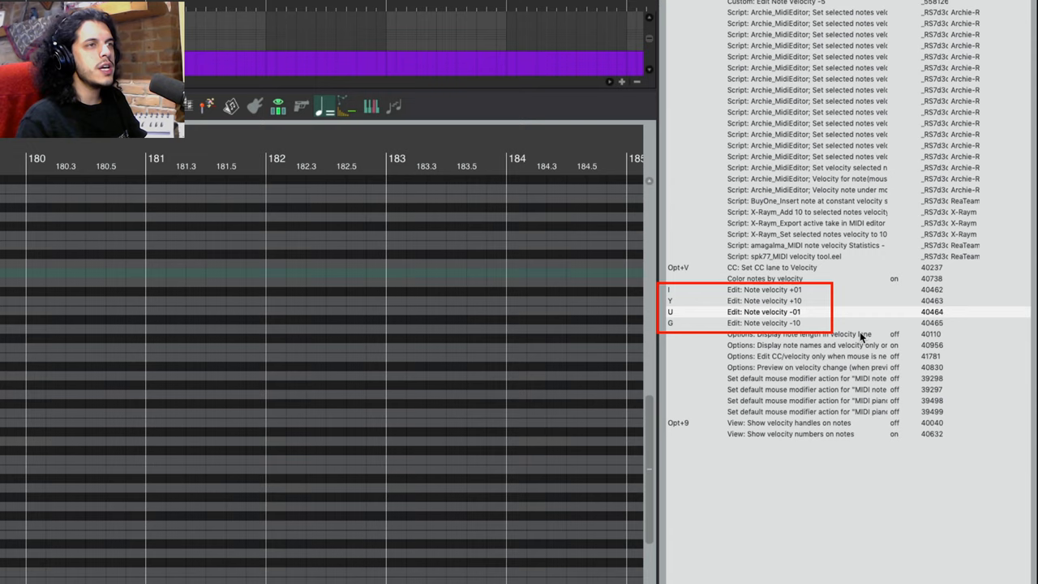
mouse_move(723, 297)
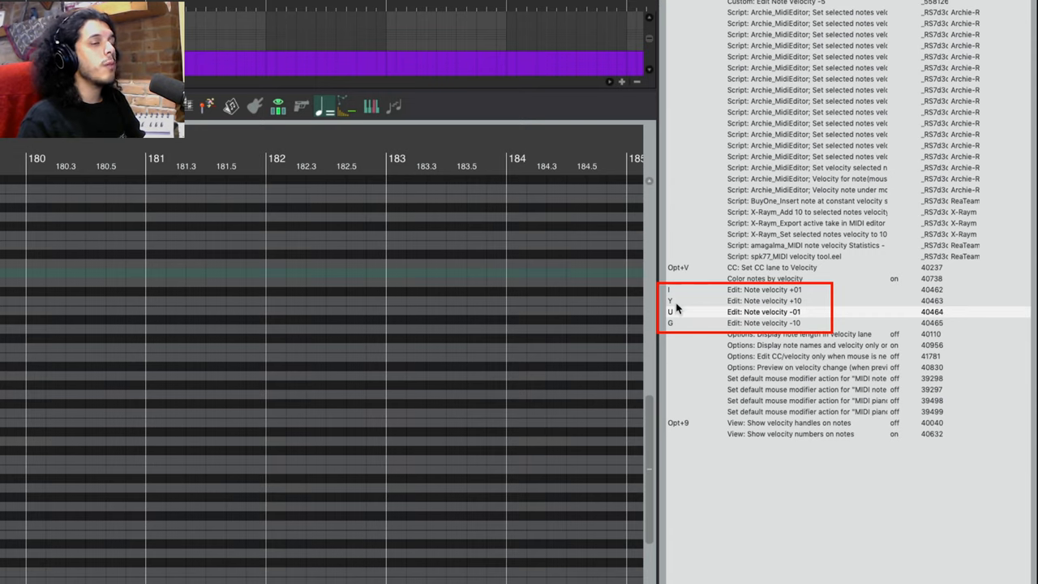
mouse_move(676, 334)
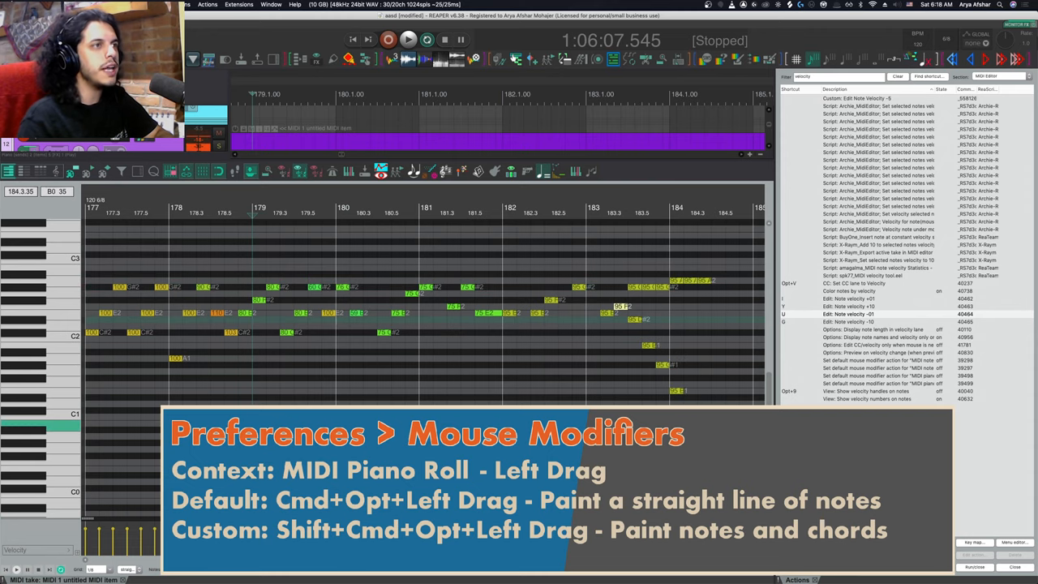
scroll(right, 3)
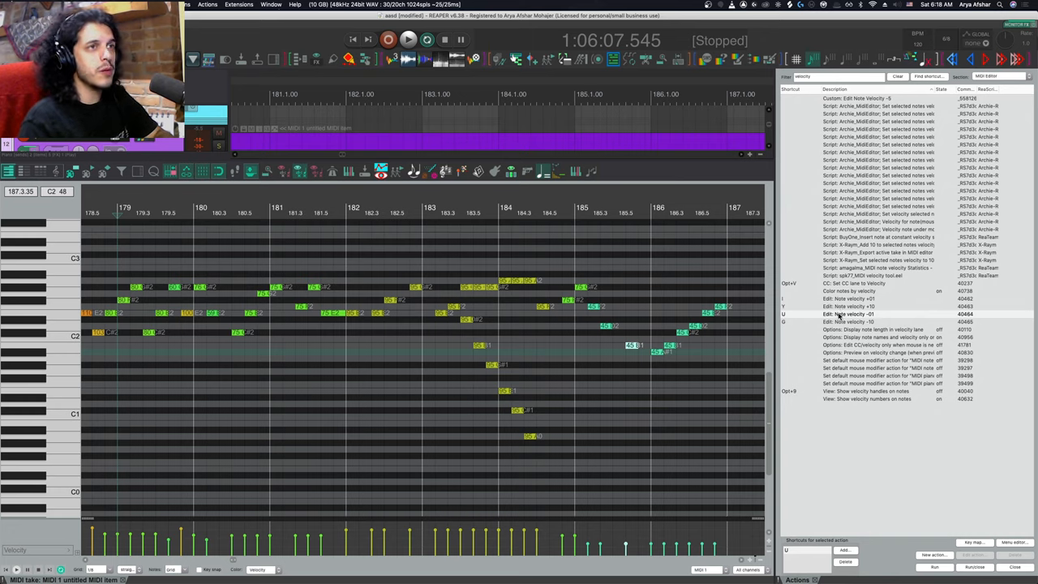
mouse_move(836, 334)
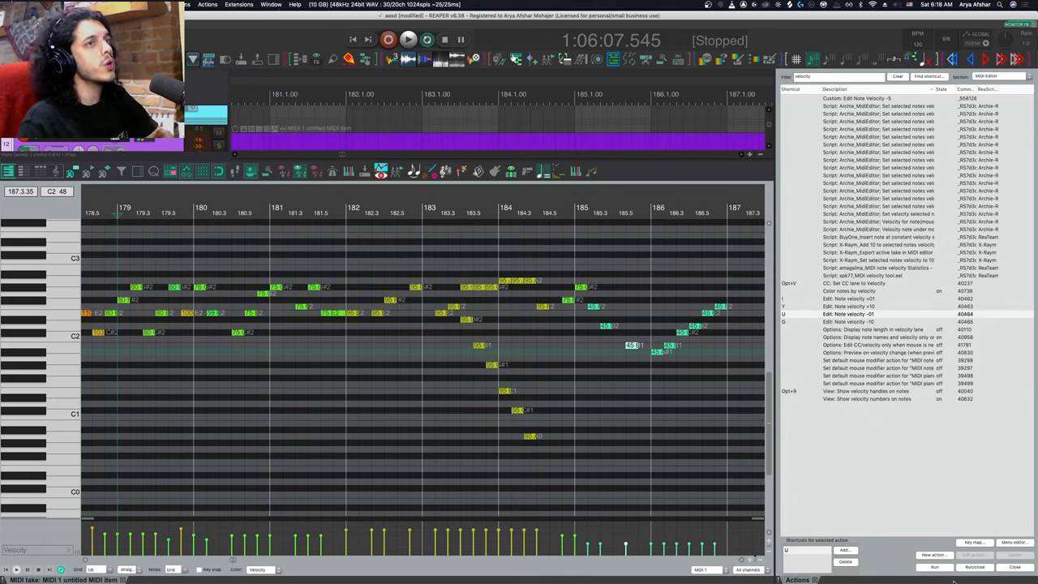
Build a custom action chaining five Note velocity -01 steps with consolidated undo points, and save it.
click(876, 313)
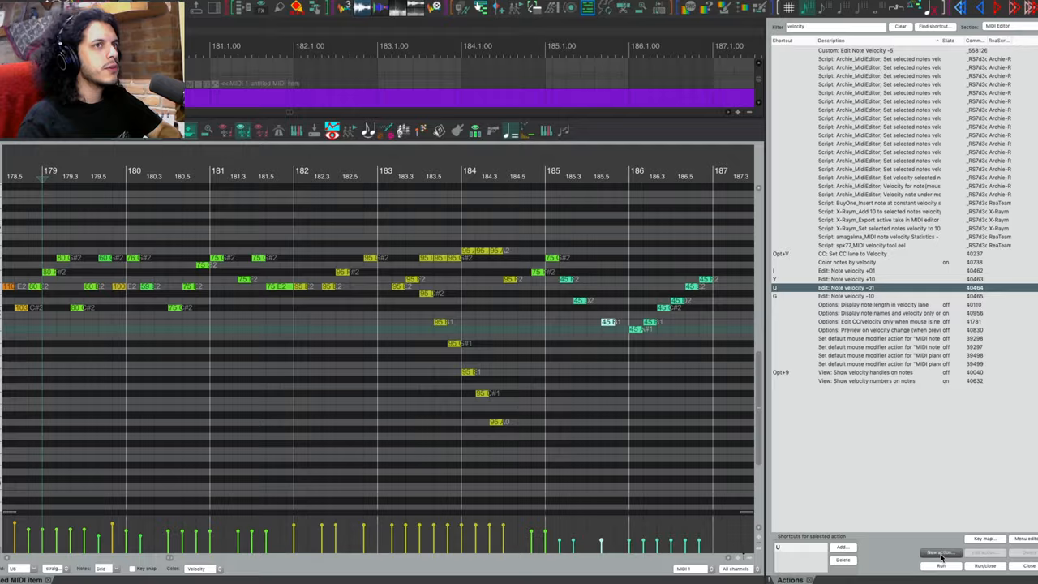
click(960, 549)
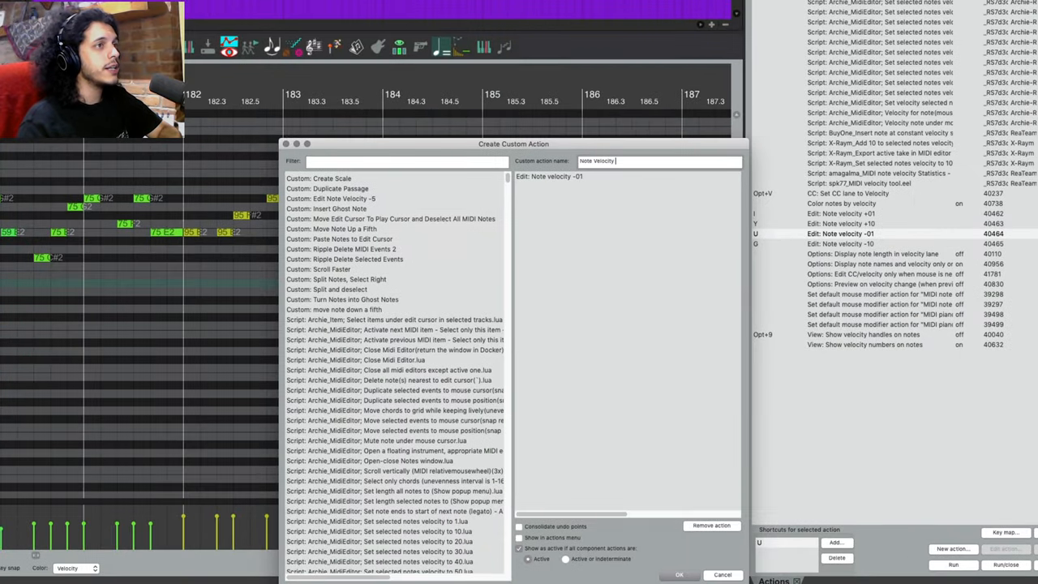
text(note velocity)
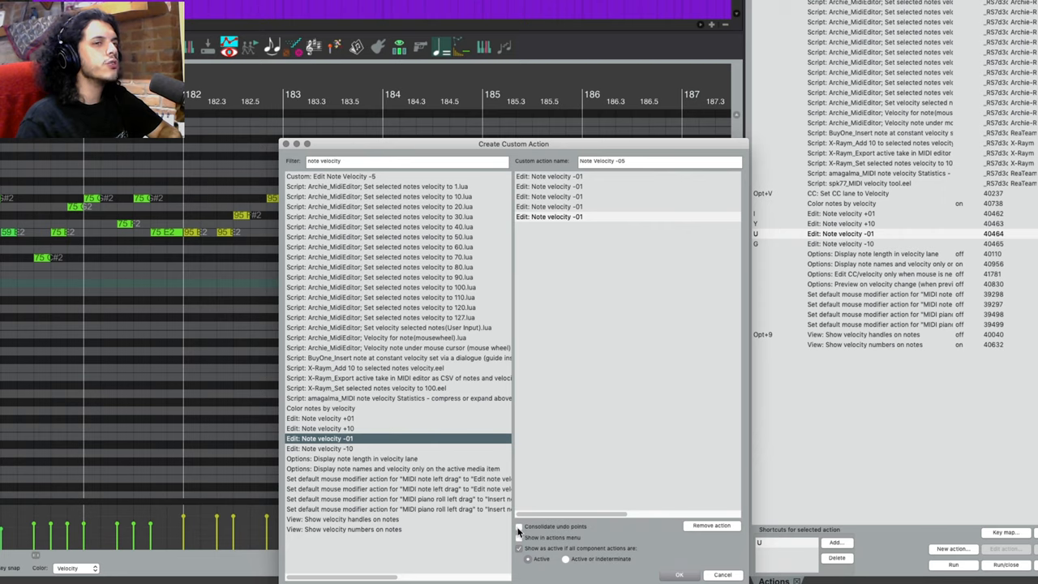
click(519, 526)
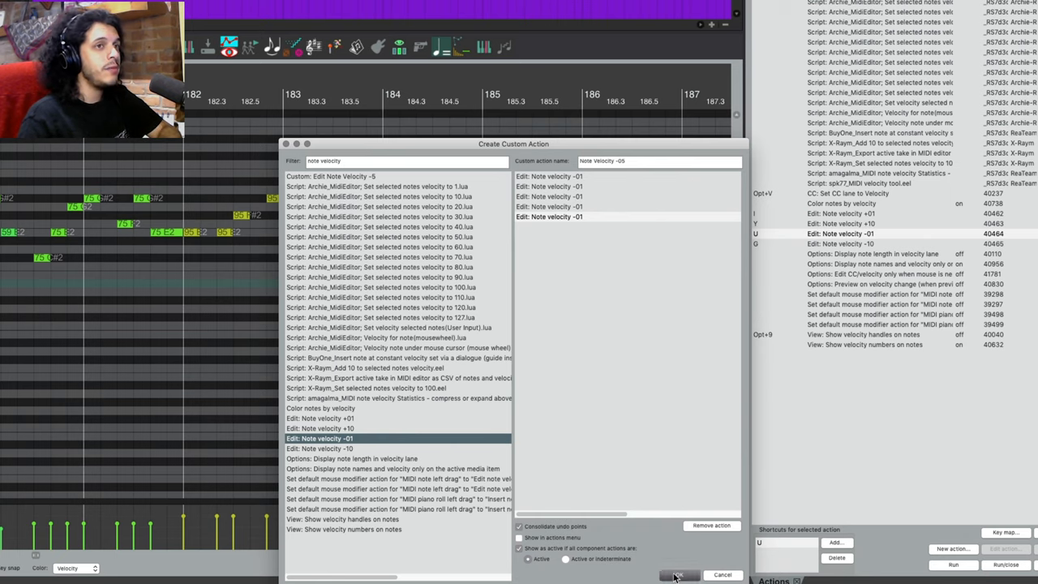
click(679, 574)
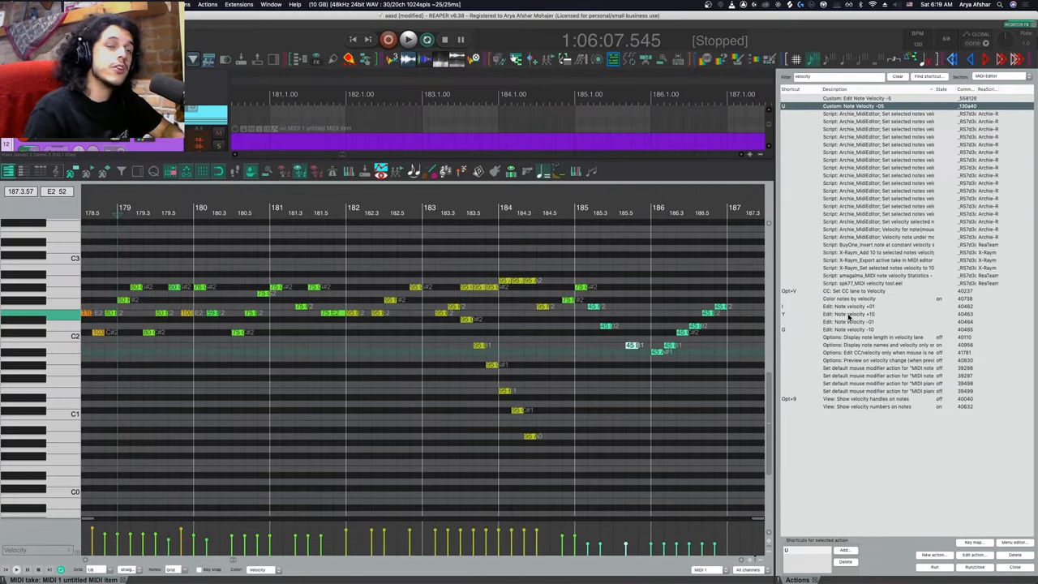
Assign the custom velocity action its own shortcut, overriding the existing mapping.
click(867, 315)
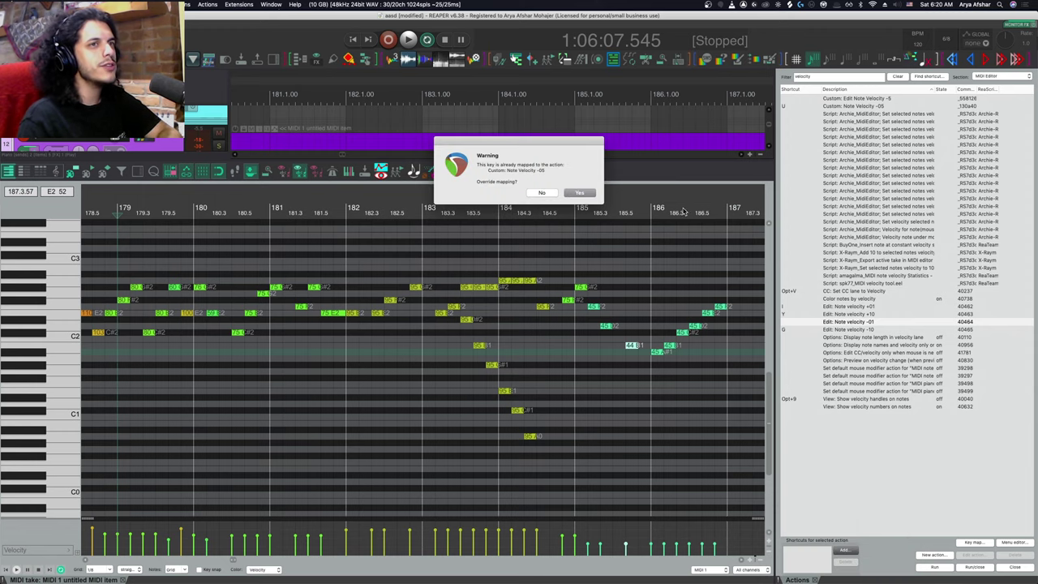
click(542, 193)
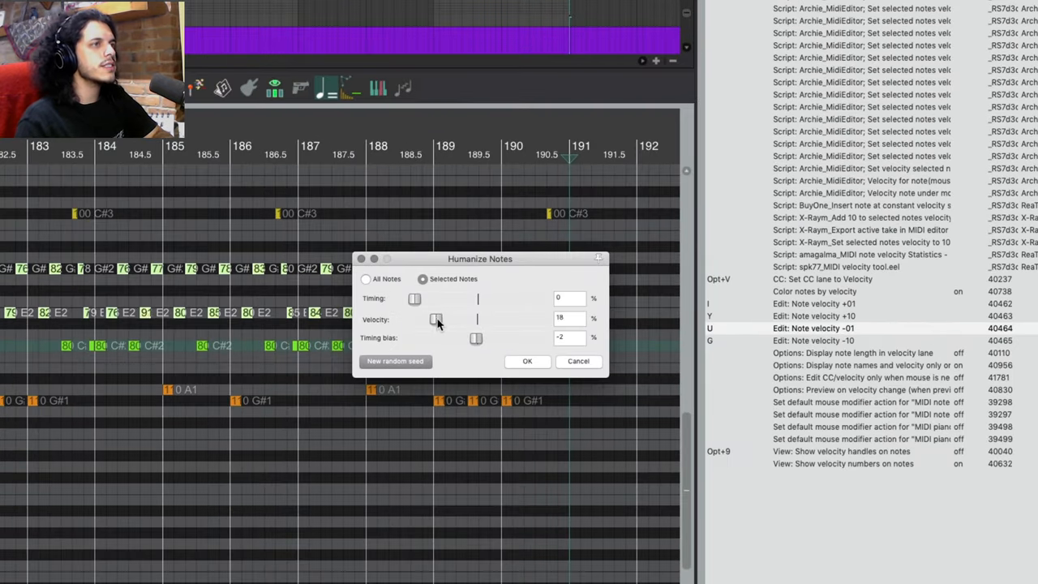
Humanize the melody notes' velocities by 25%.
drag(437, 318, 445, 318)
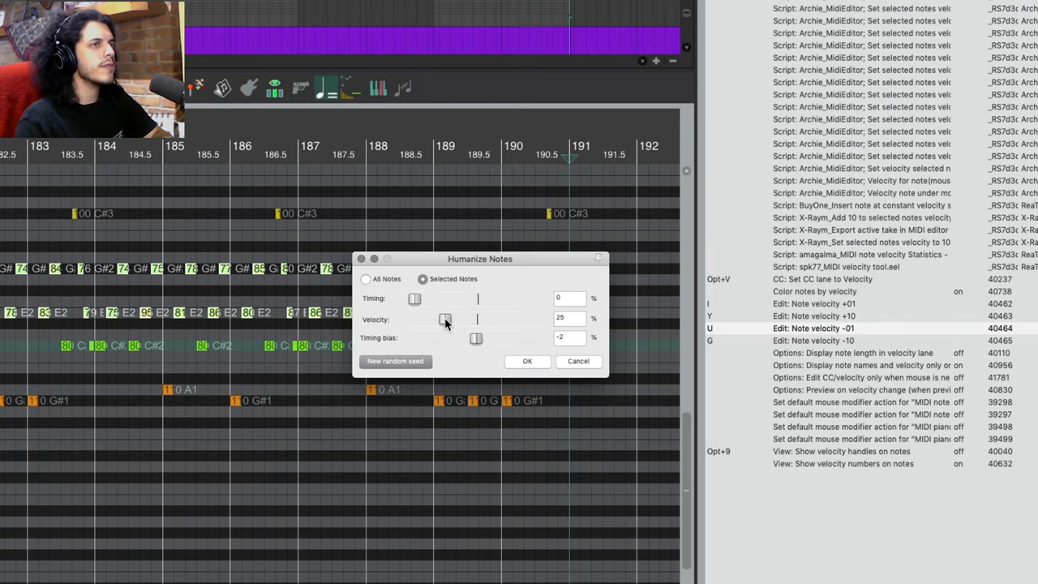
click(527, 362)
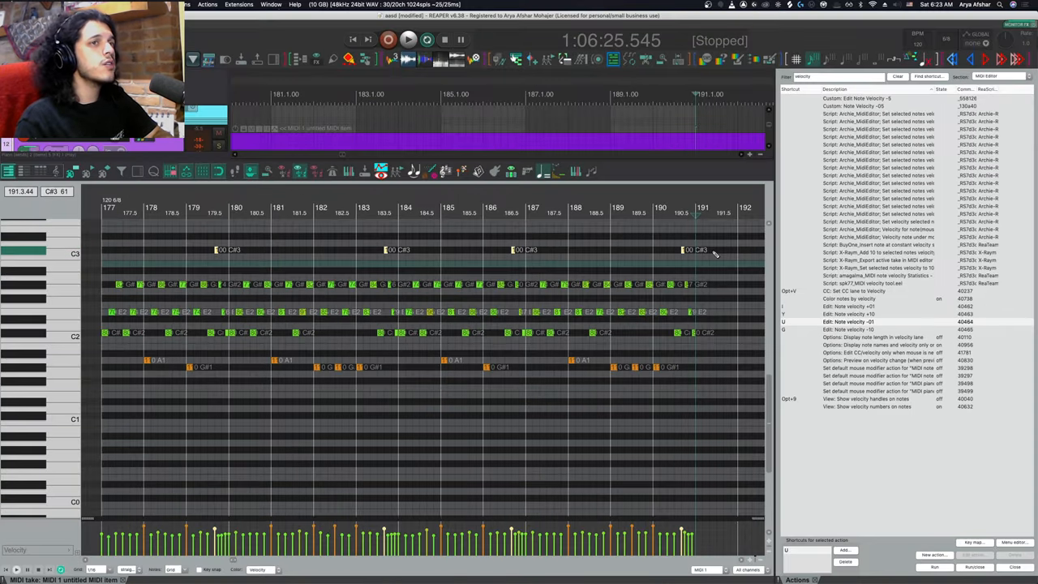